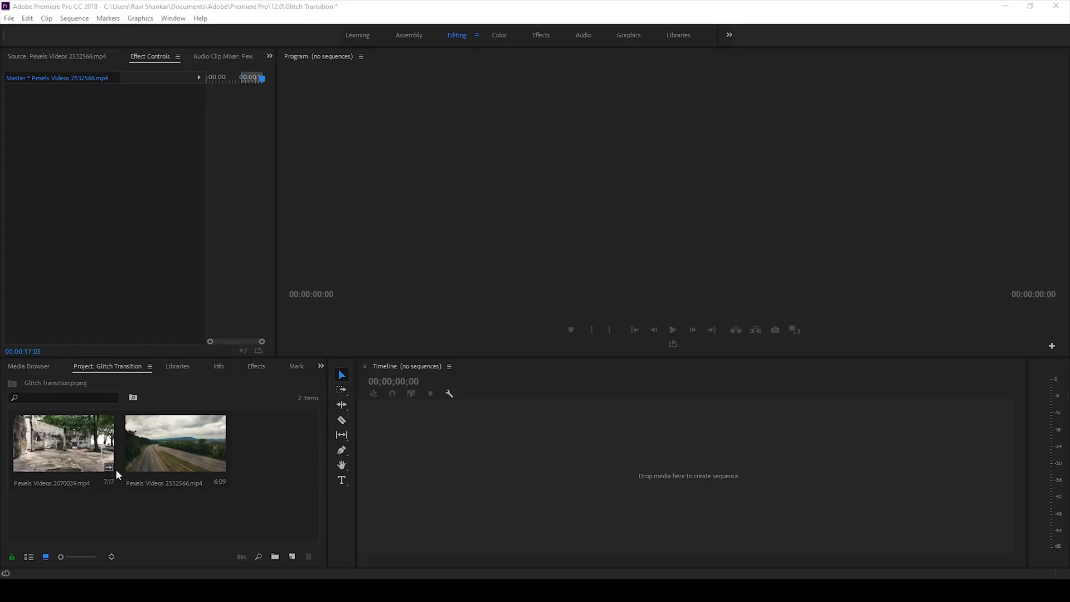
# Step: Select the ruins and highway Pexels clips to build a new back-to-back sequence
pyautogui.click(175, 442)
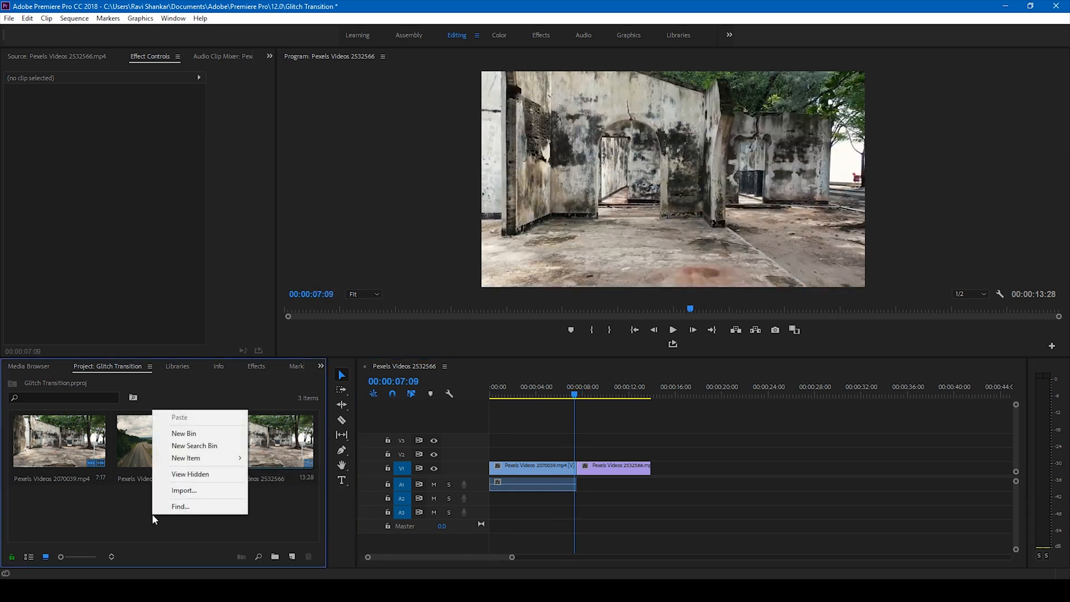
pyautogui.moveTo(186, 458)
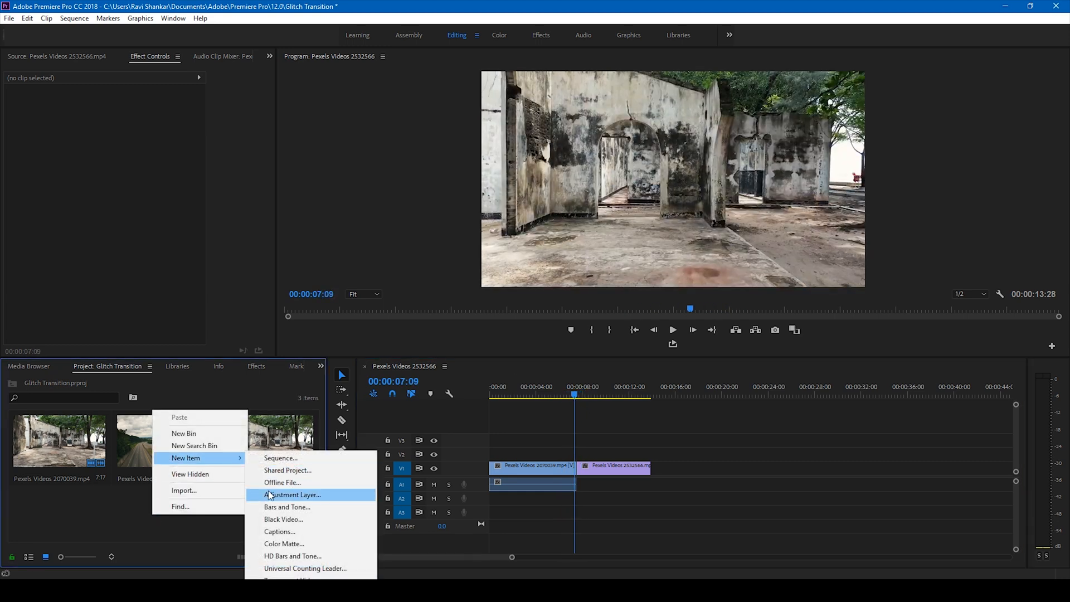
# Step: Create a 1920×1080 adjustment layer in the project bin
pyautogui.click(292, 494)
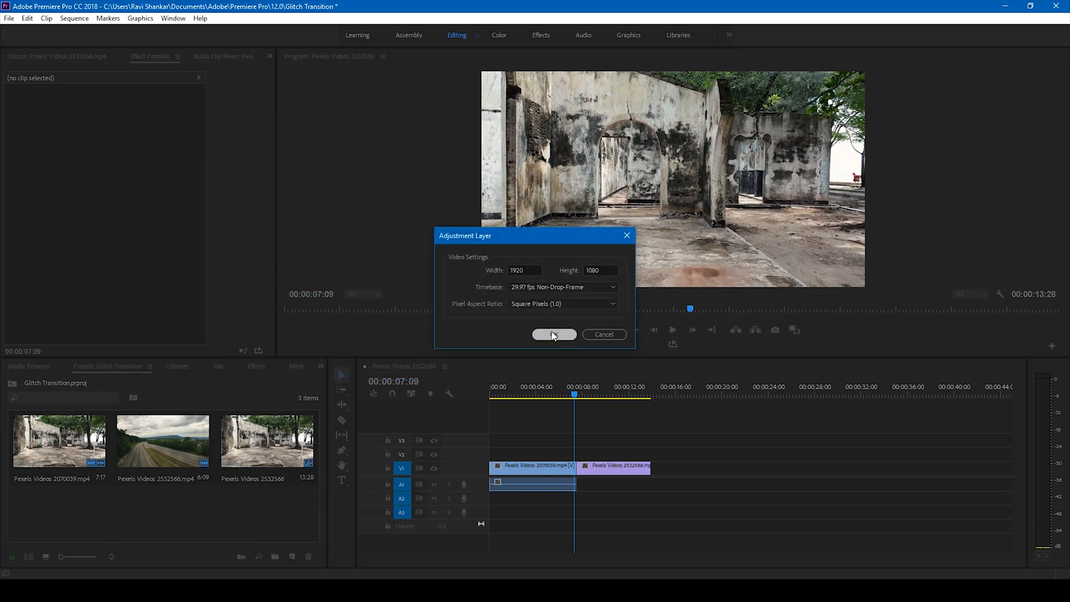
pyautogui.click(553, 334)
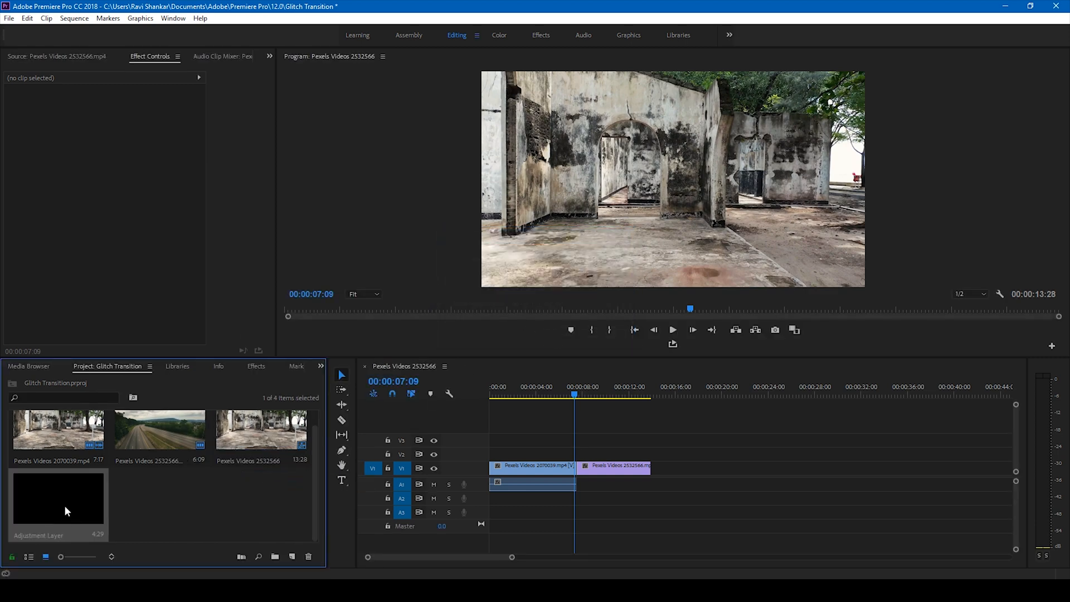
# Step: Set the adjustment layer's Speed/Duration to 00:00:00:15
pyautogui.rightClick(58, 505)
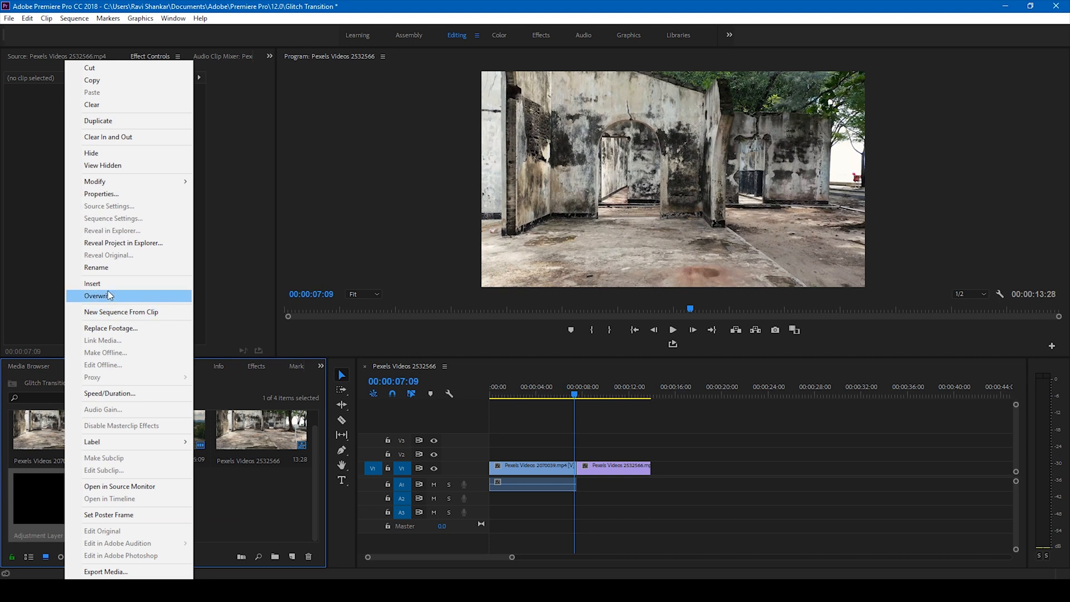
pyautogui.moveTo(121, 313)
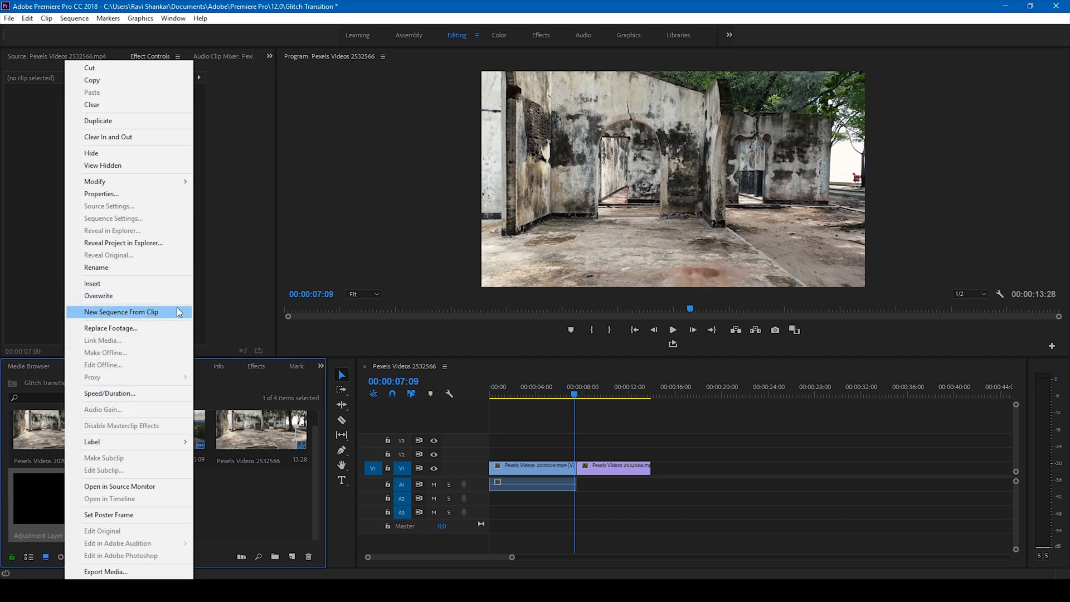
pyautogui.moveTo(119, 267)
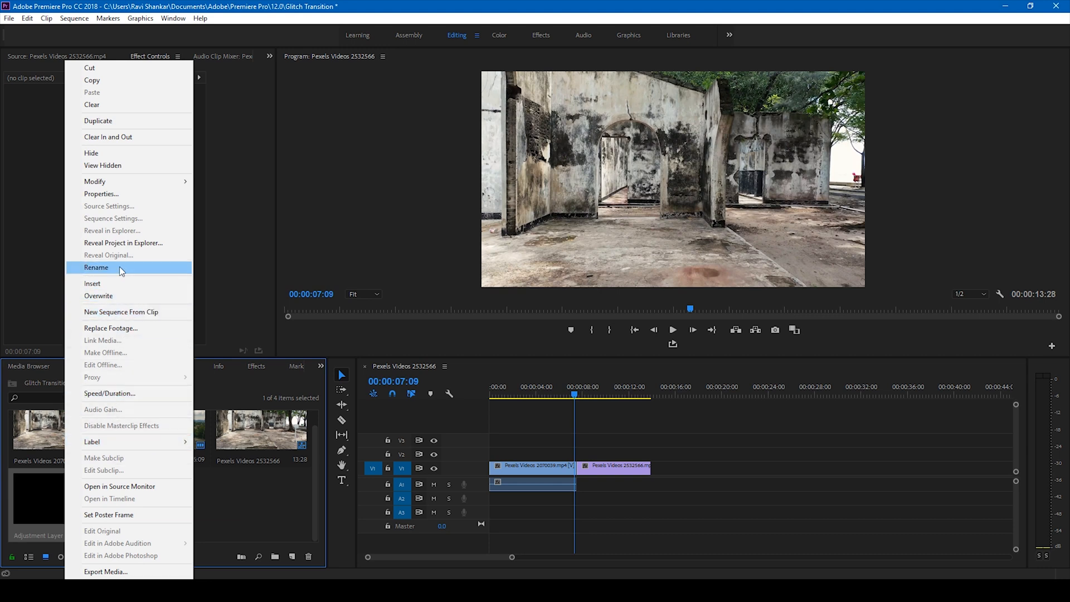
pyautogui.click(109, 393)
pyautogui.write('00:00:00:15')
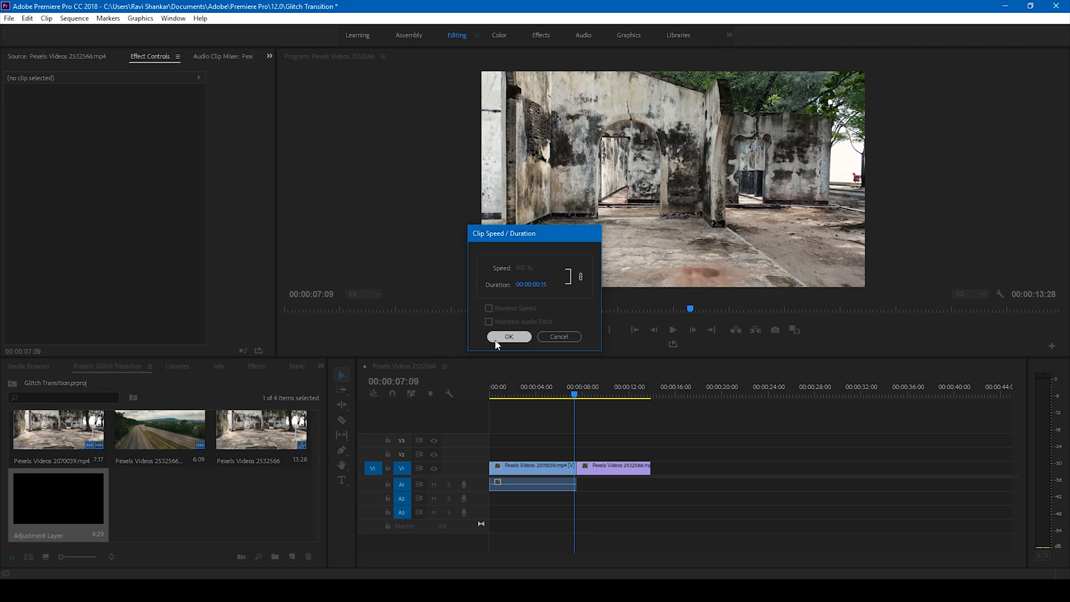
pyautogui.click(508, 337)
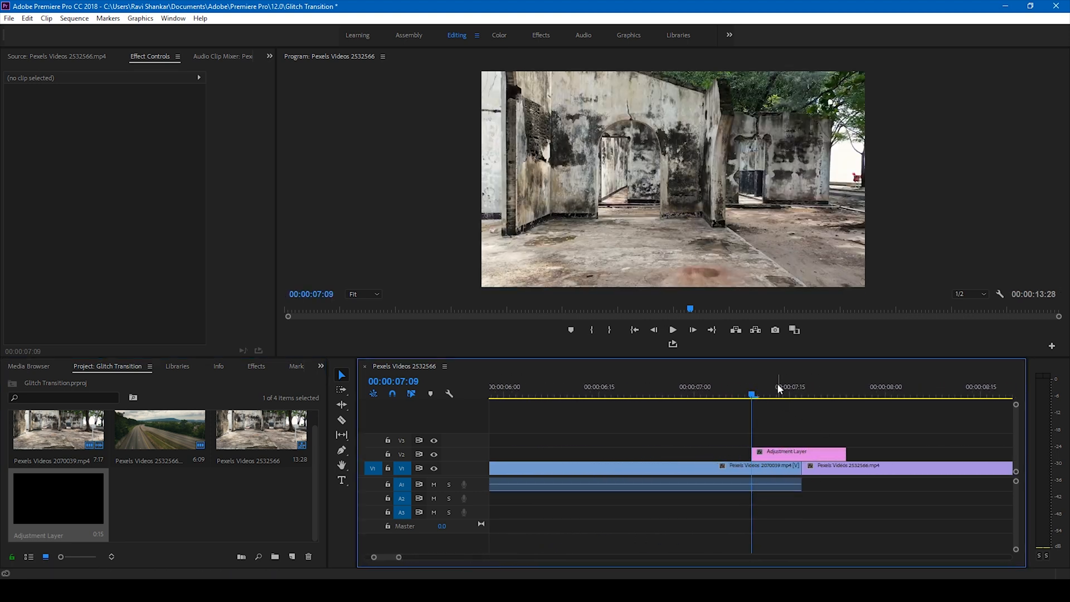
# Step: Select the ruins clip beneath the adjustment layer at the cut
pyautogui.click(784, 450)
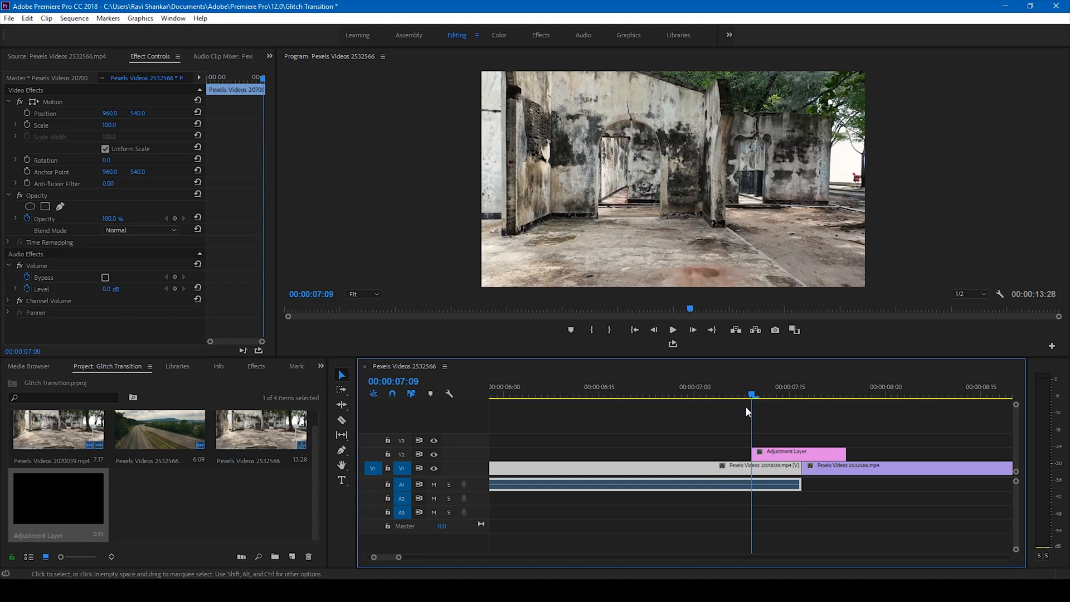
pyautogui.moveTo(233, 364)
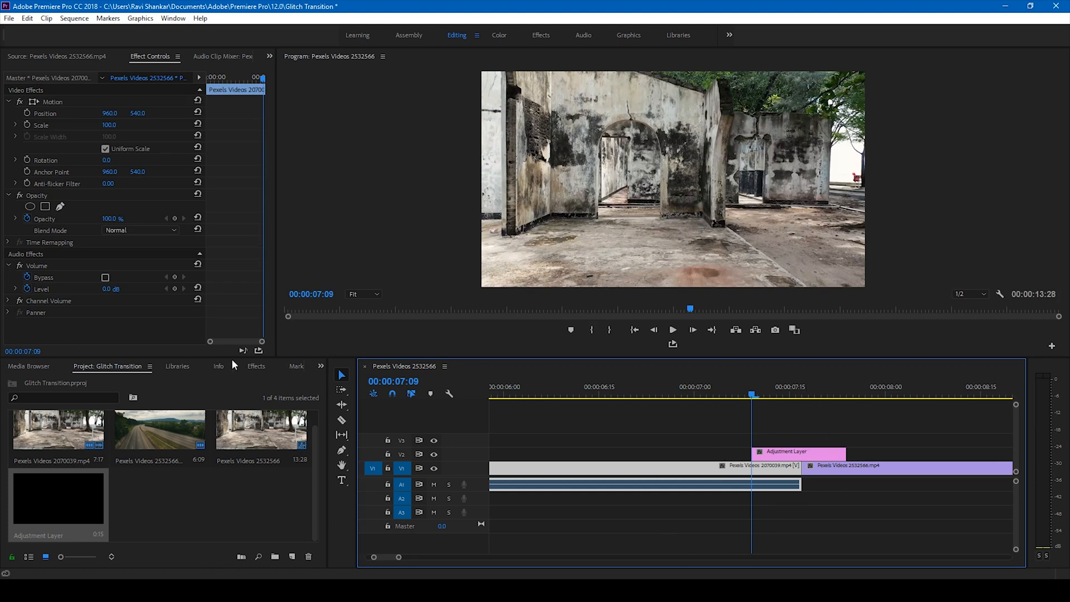
# Step: Search effects for VR and drag VR Digital Glitch onto the adjustment layer
pyautogui.click(255, 367)
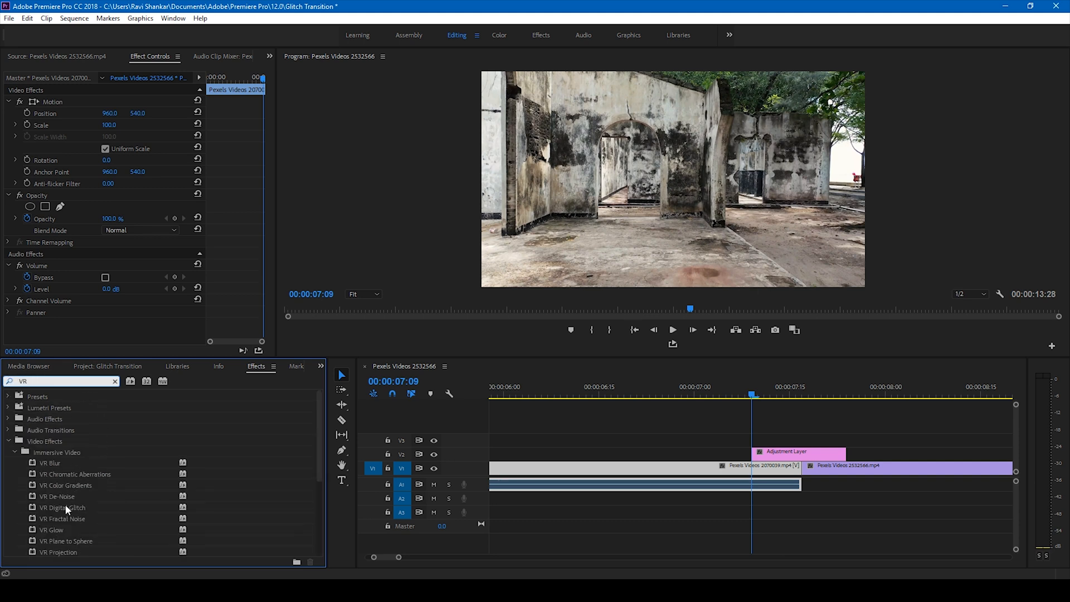
pyautogui.click(63, 507)
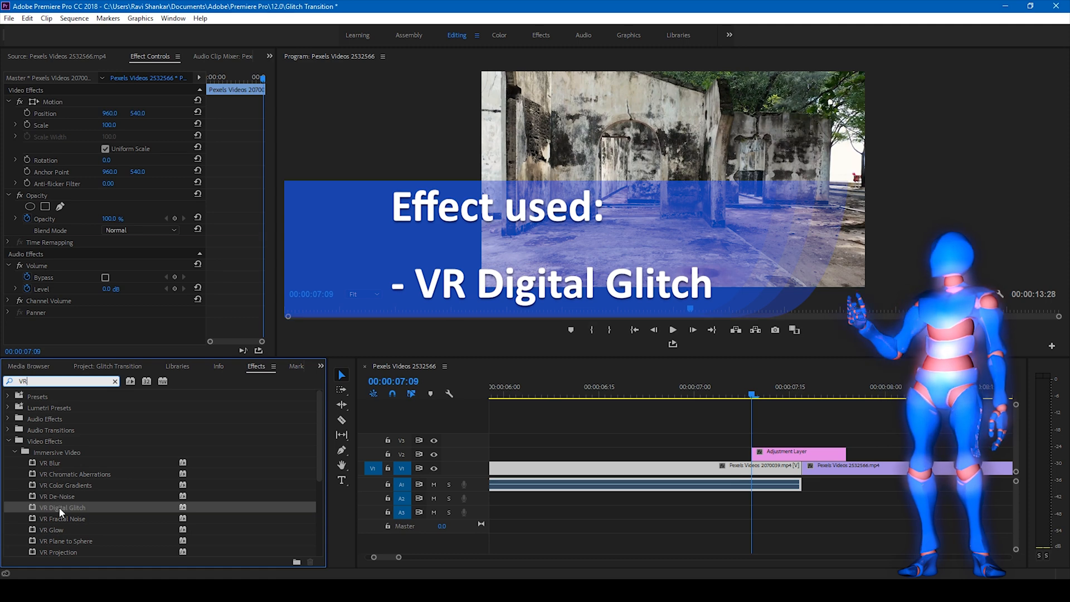
pyautogui.moveTo(62, 507); pyautogui.dragTo(797, 452)
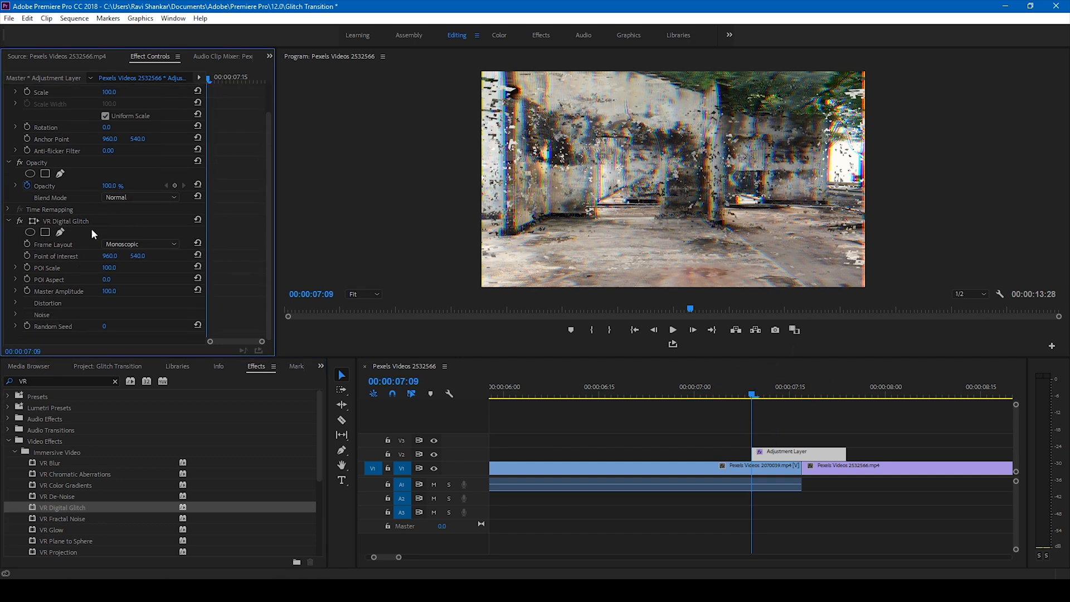
pyautogui.moveTo(354, 298)
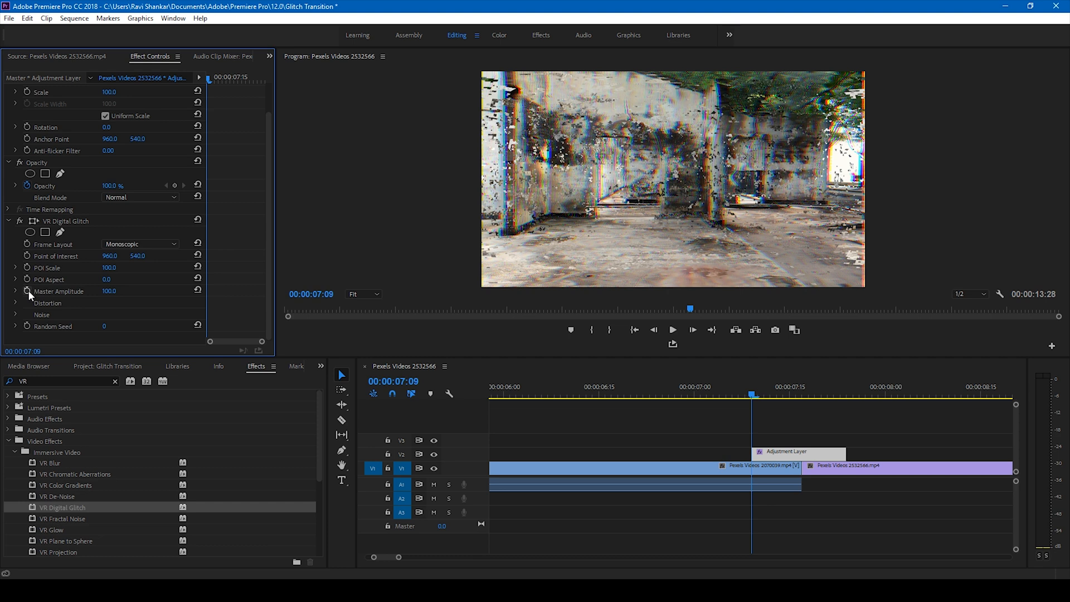
# Step: Enable keyframes for Master Amplitude, Color Distortion and Geometry Distortion at zero
pyautogui.click(59, 292)
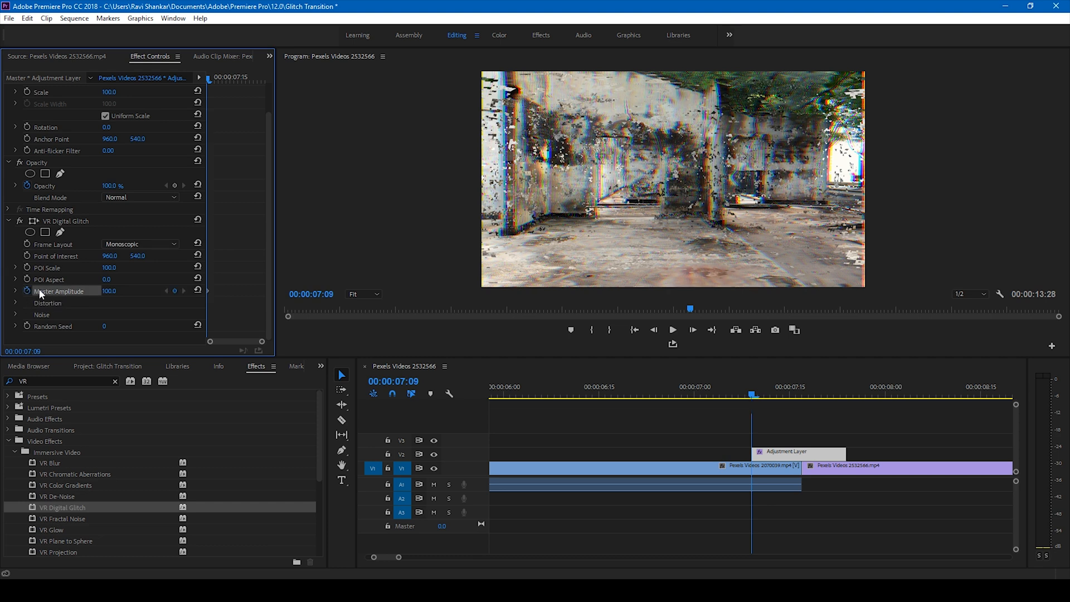
pyautogui.click(8, 302)
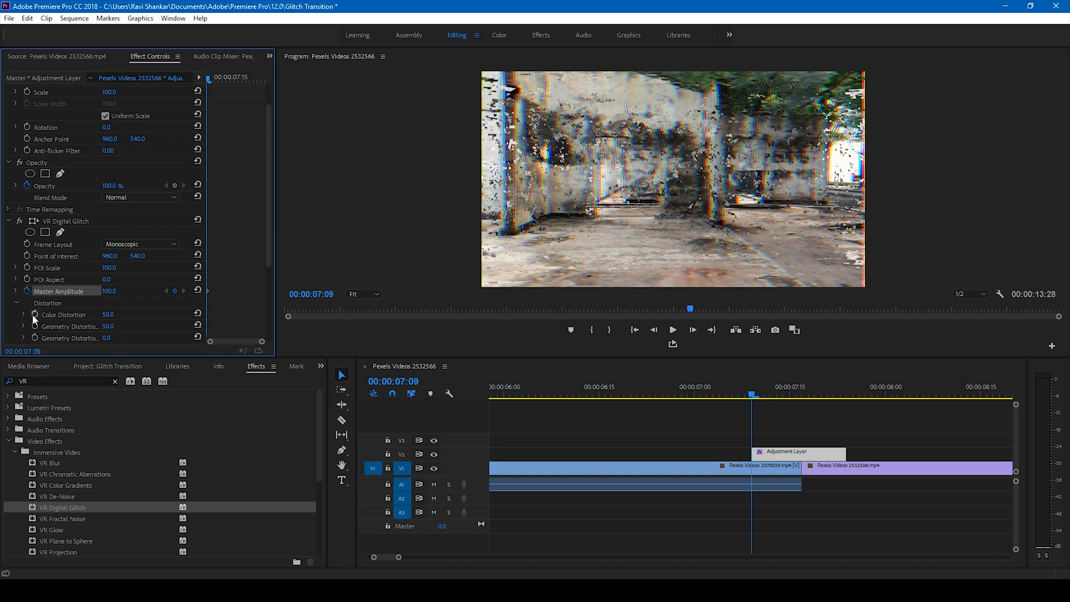
pyautogui.click(63, 314)
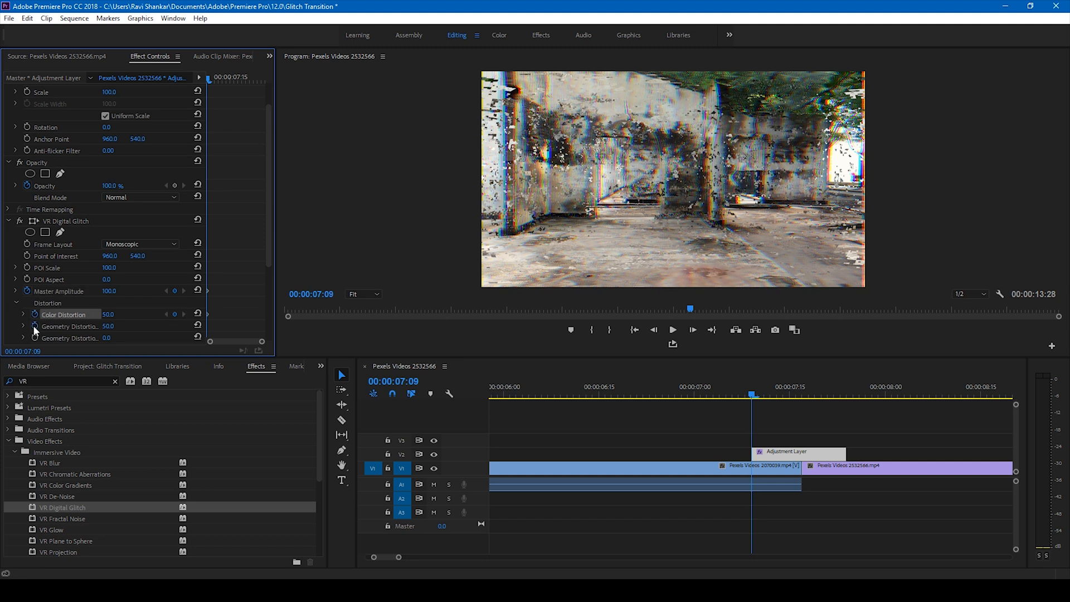
pyautogui.click(68, 326)
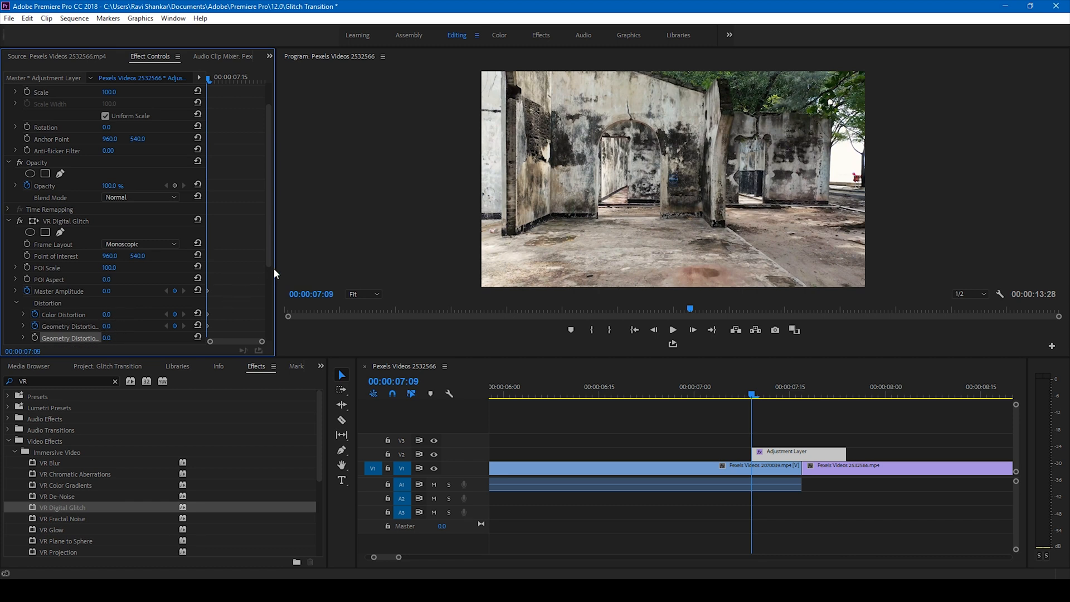
pyautogui.moveTo(775, 433)
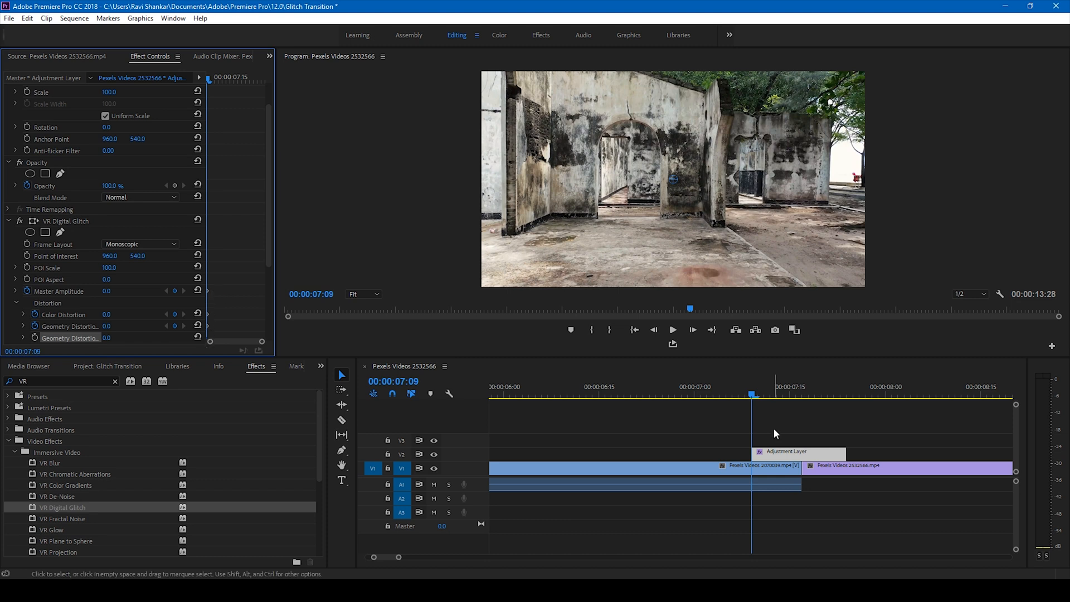
# Step: Move the playhead to the layer's middle and enter 100 for the glitch values
pyautogui.click(802, 394)
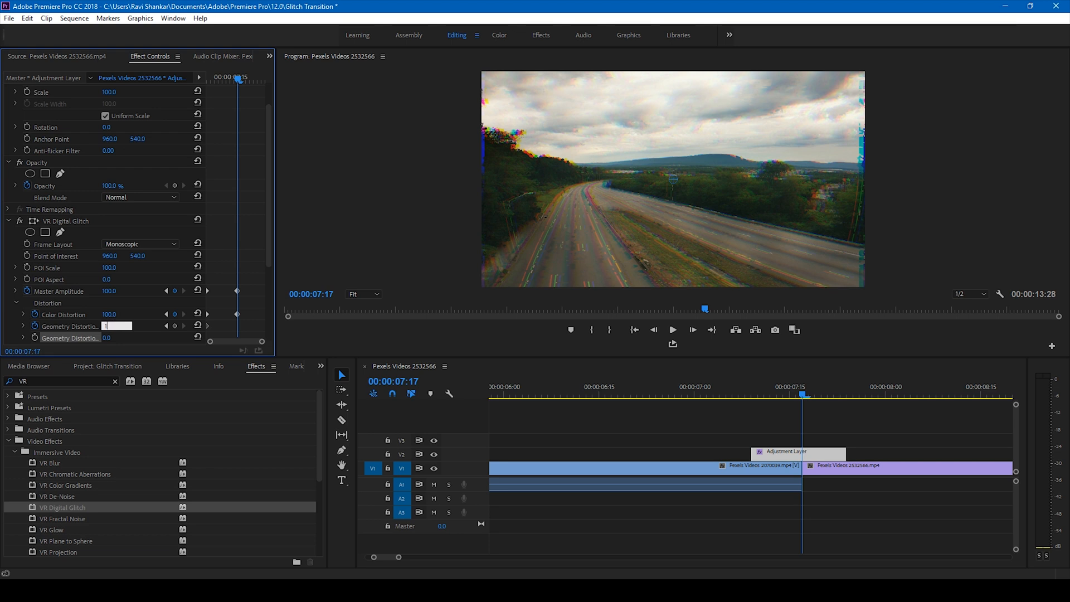
pyautogui.write('100')
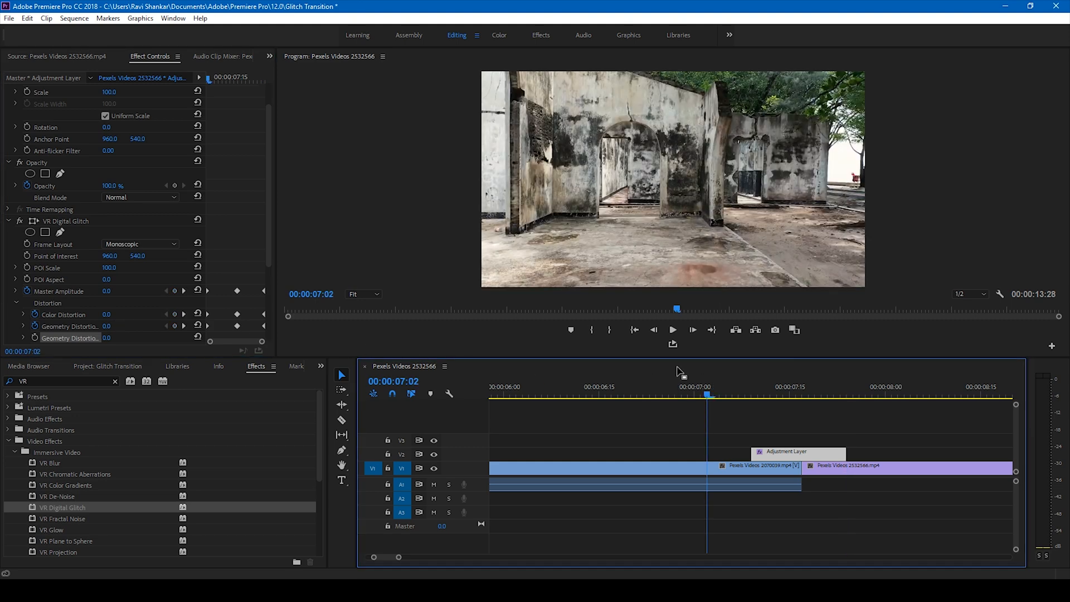
pyautogui.click(671, 329)
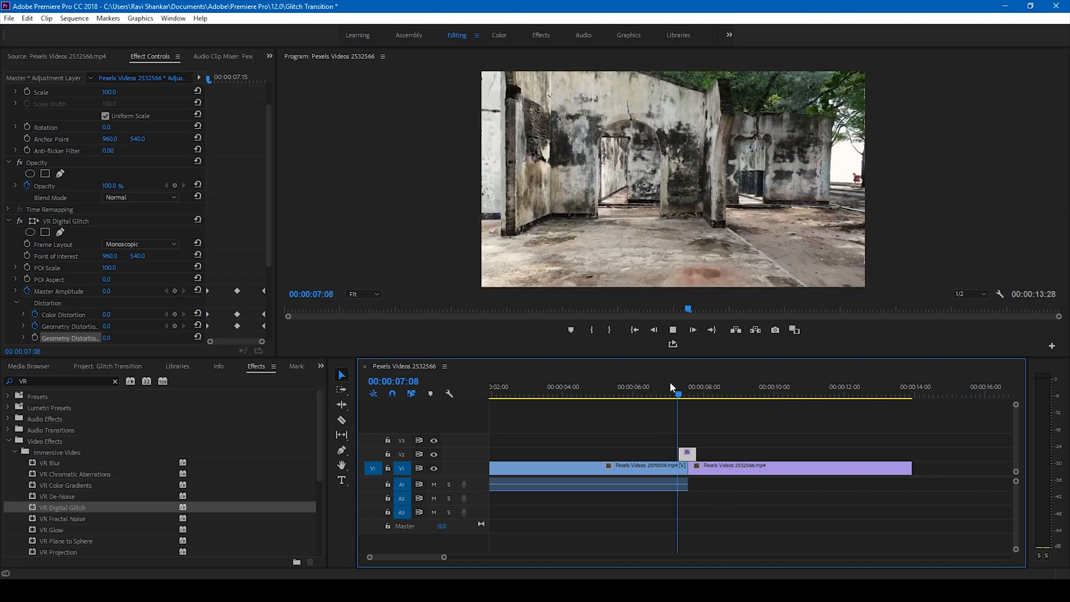
pyautogui.click(672, 396)
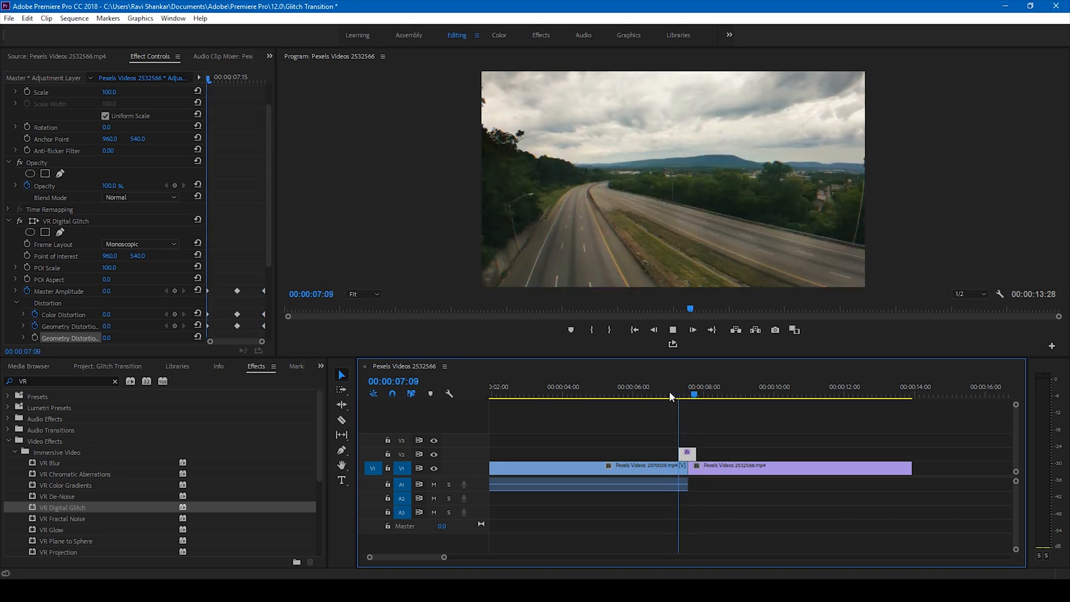
pyautogui.click(668, 396)
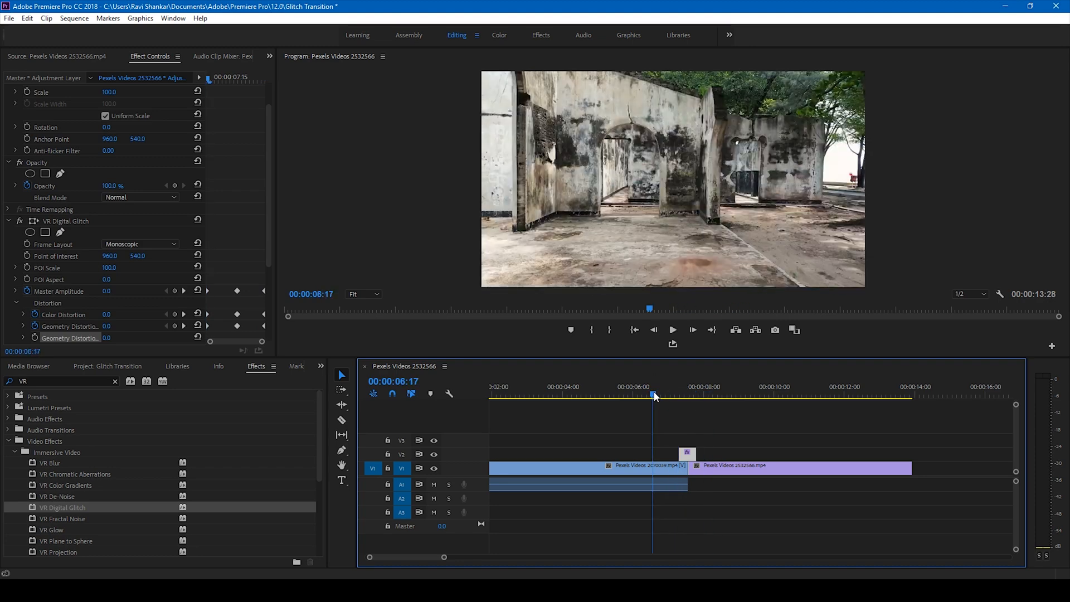
pyautogui.click(672, 329)
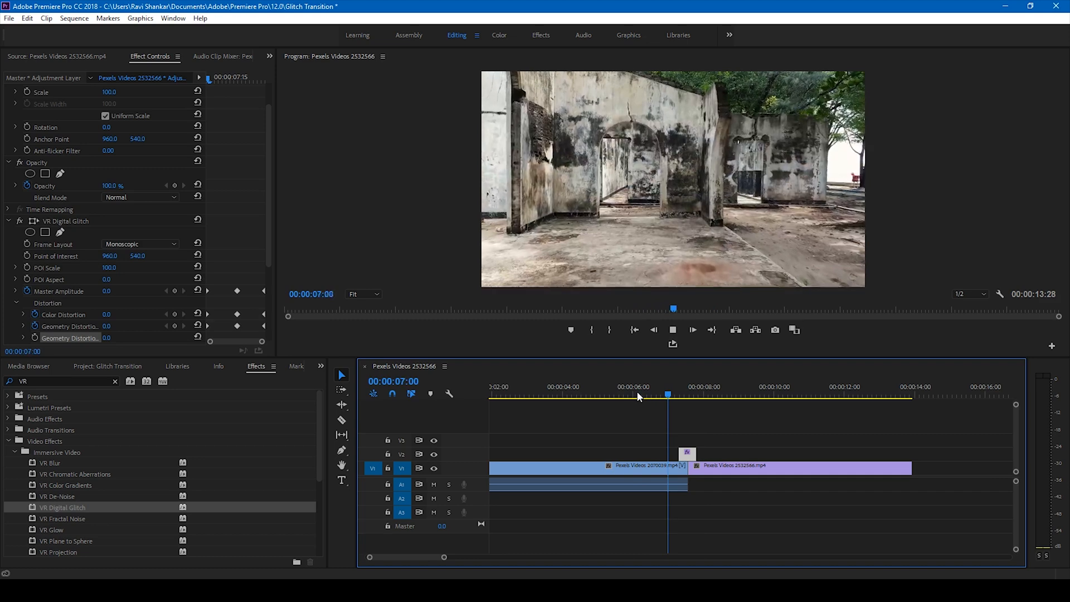